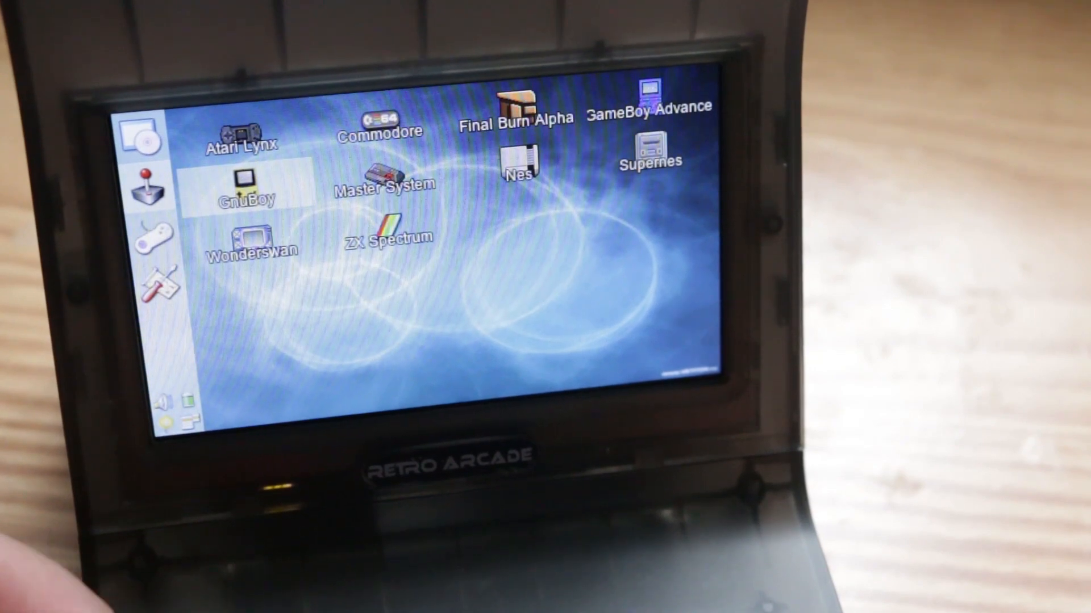
- Move the emulator selection onto GnuBoy and launch it to show its file browser with ext_sd and int_sd
{"action": "left_click", "coordinate": [516, 160]}
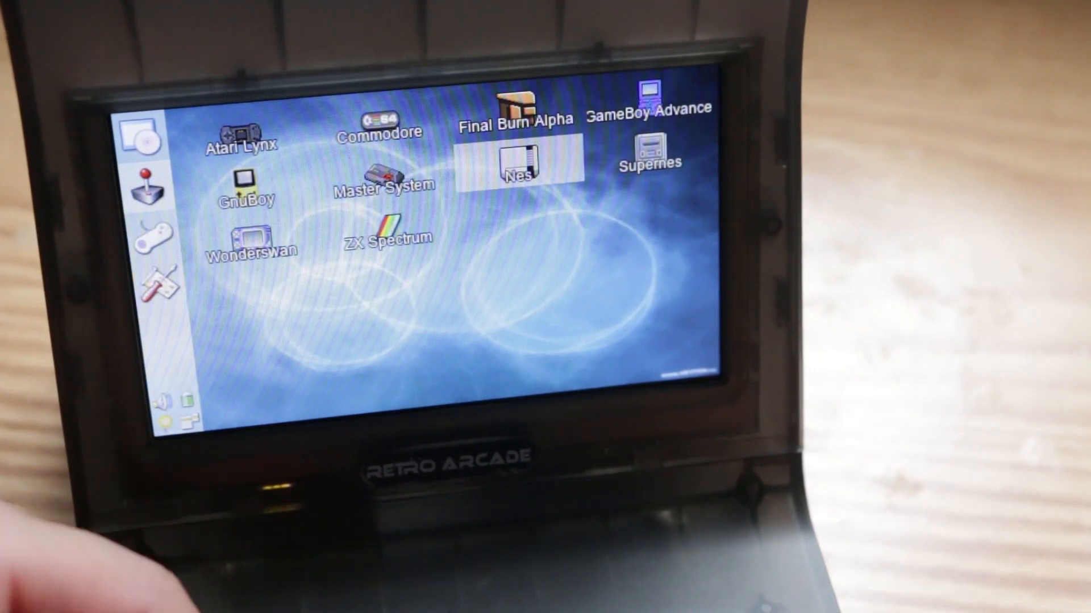
{"action": "left_click", "coordinate": [648, 150]}
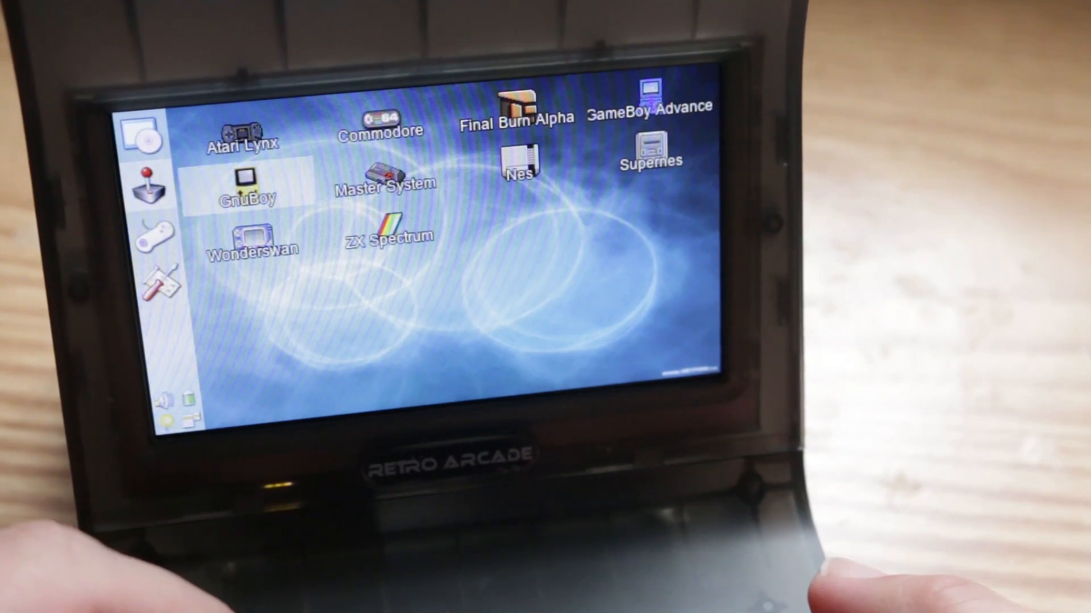
{"action": "left_click", "coordinate": [246, 178]}
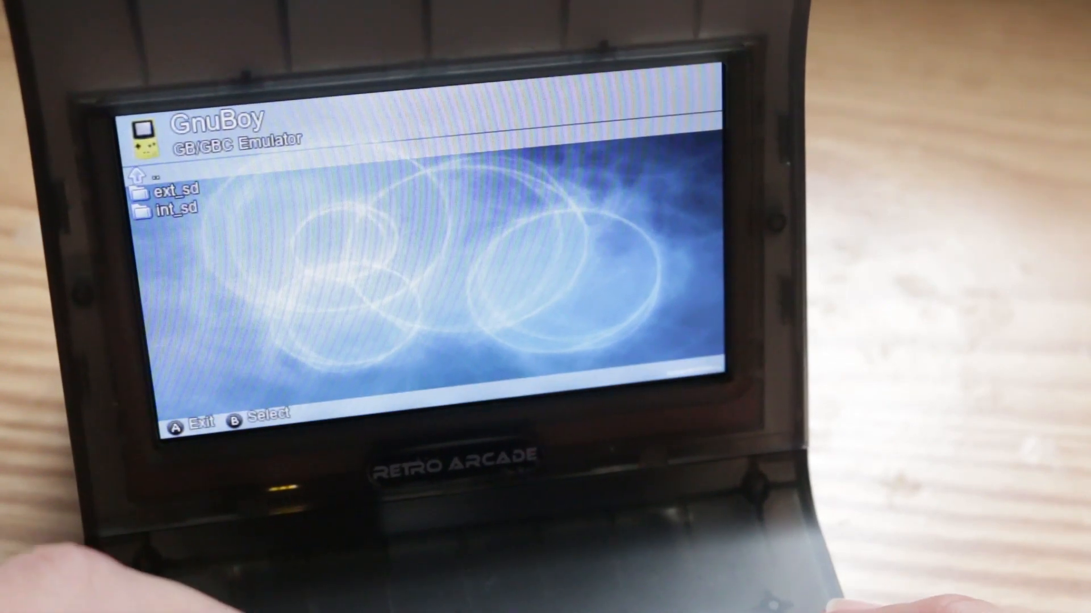